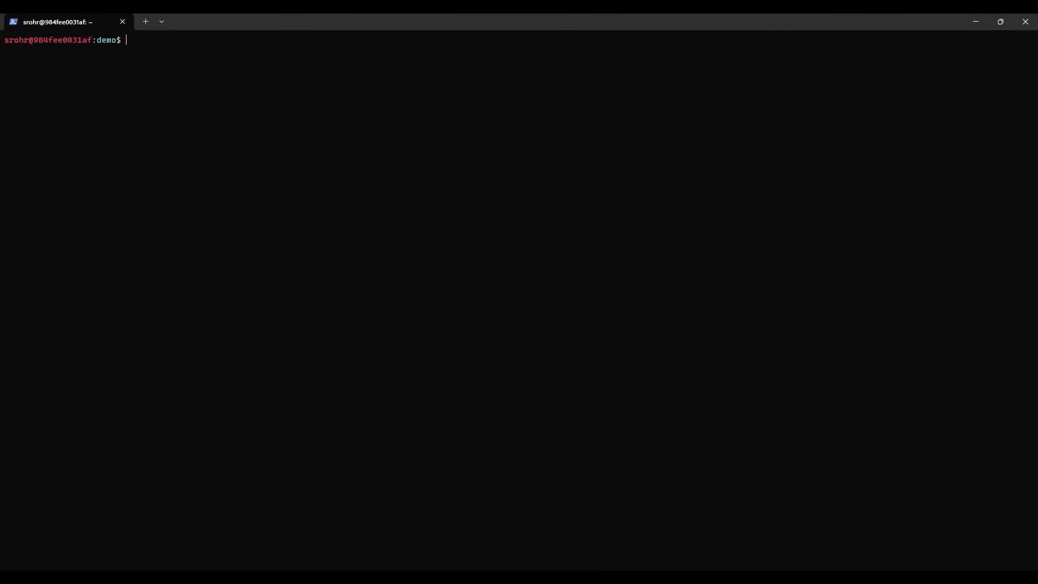
- Export IGC_ShaderDumpEnable=1 and IGC_DumpToCurrentDir=1, then recall the earlier icpx compile command
{"action": "type", "text": "export"}
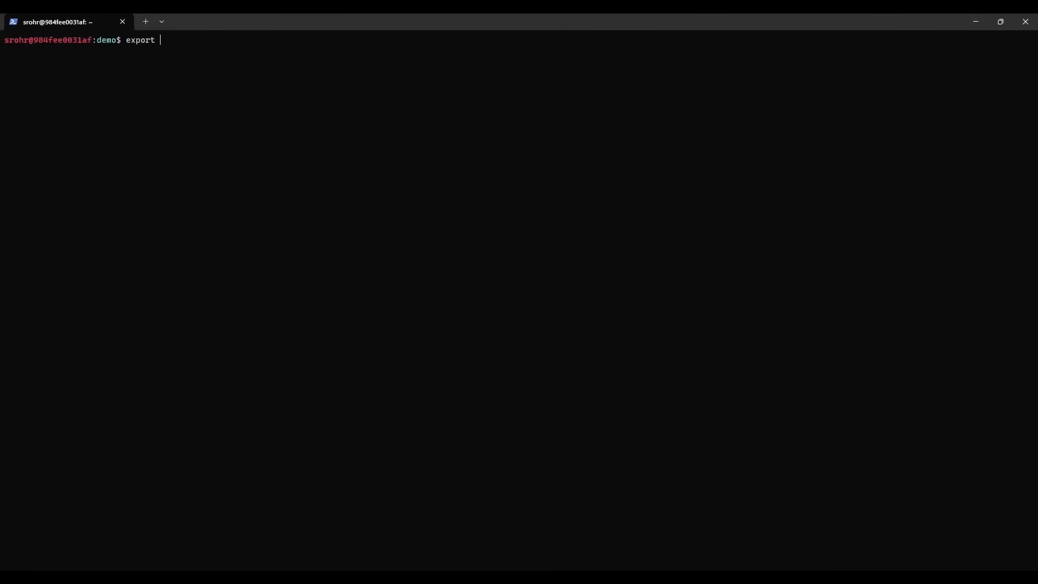
{"action": "type", "text": "IGC_ShaderDumpEnal"}
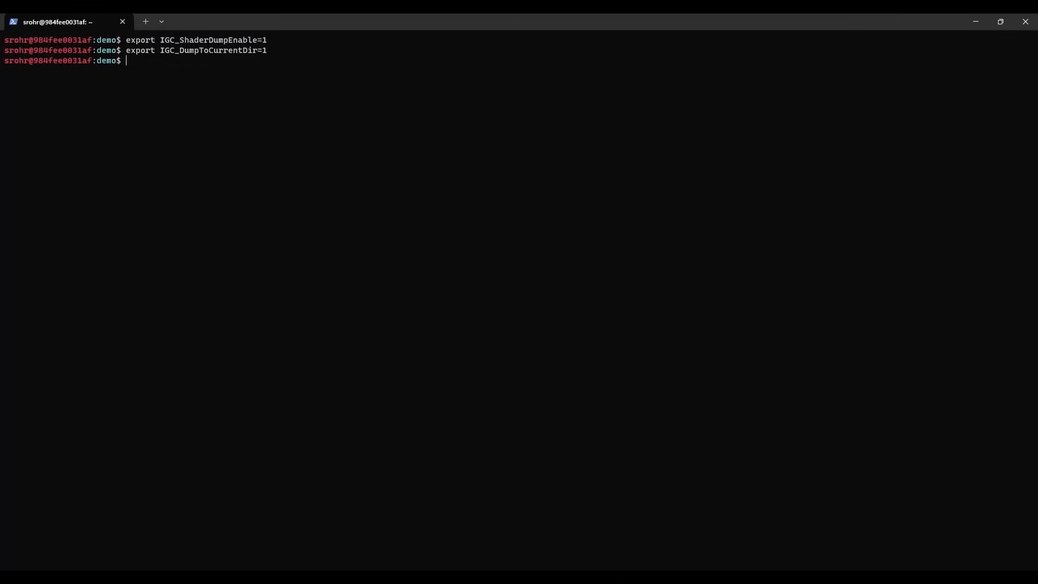
{"action": "key", "text": "Ctrl+r"}
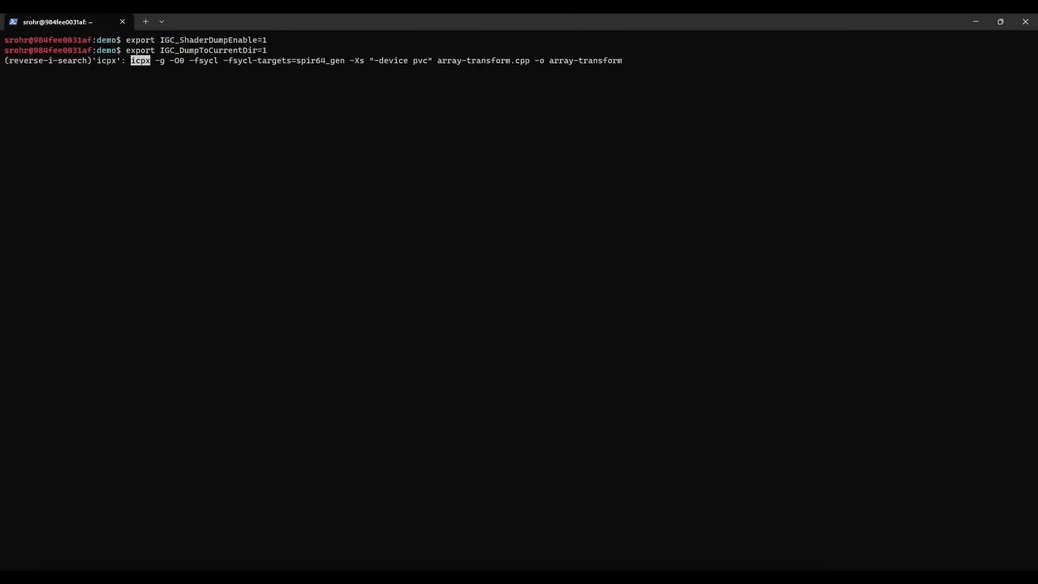
- Rebuild array-transform at -O0, list the OCL_asm dumps, and view OCL_asm8b9995c93c282138_options.txt
{"action": "key", "text": "Enter"}
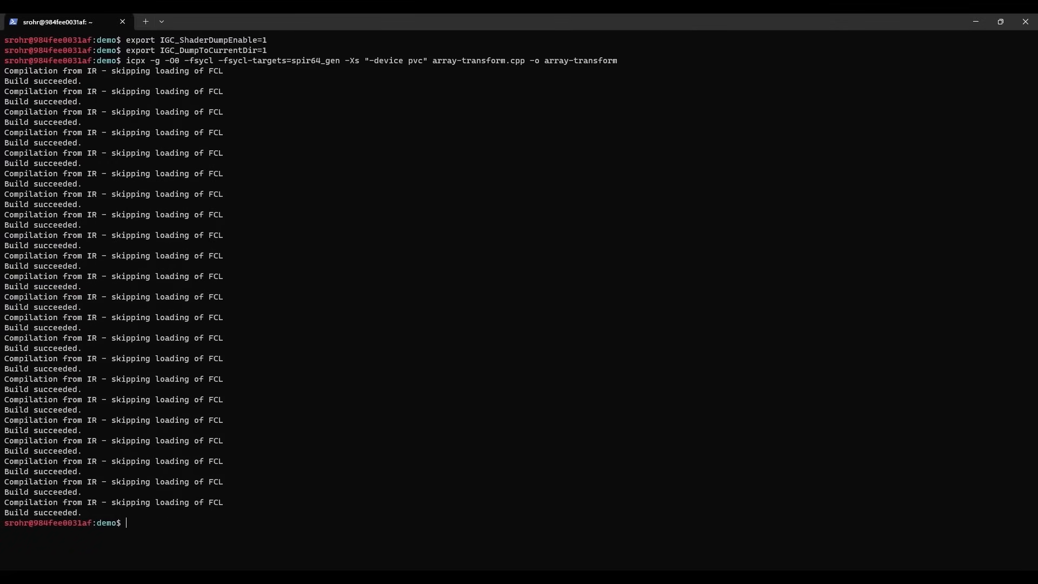
{"action": "type", "text": "ls"}
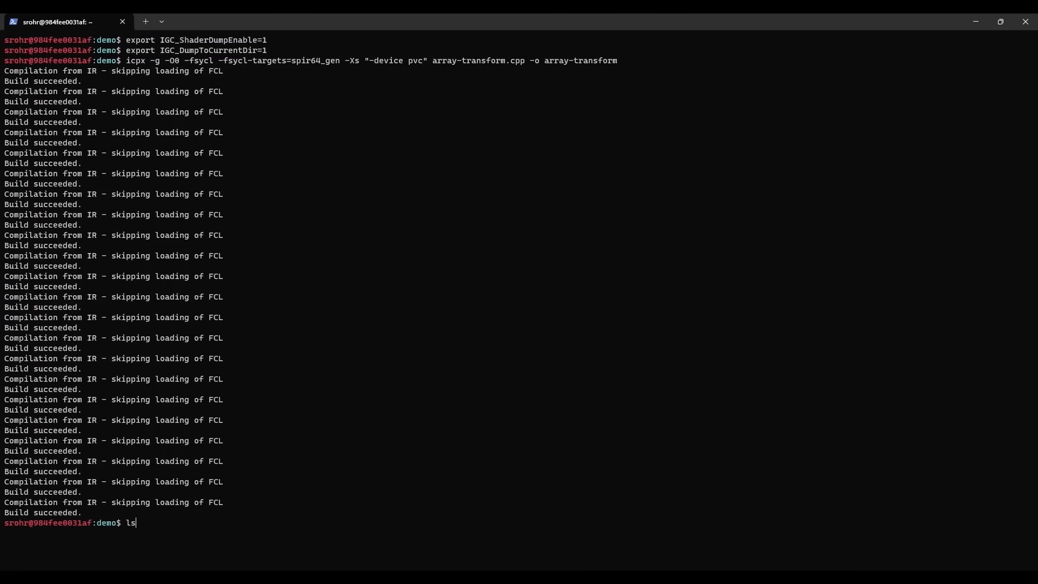
{"action": "key", "text": "Return"}
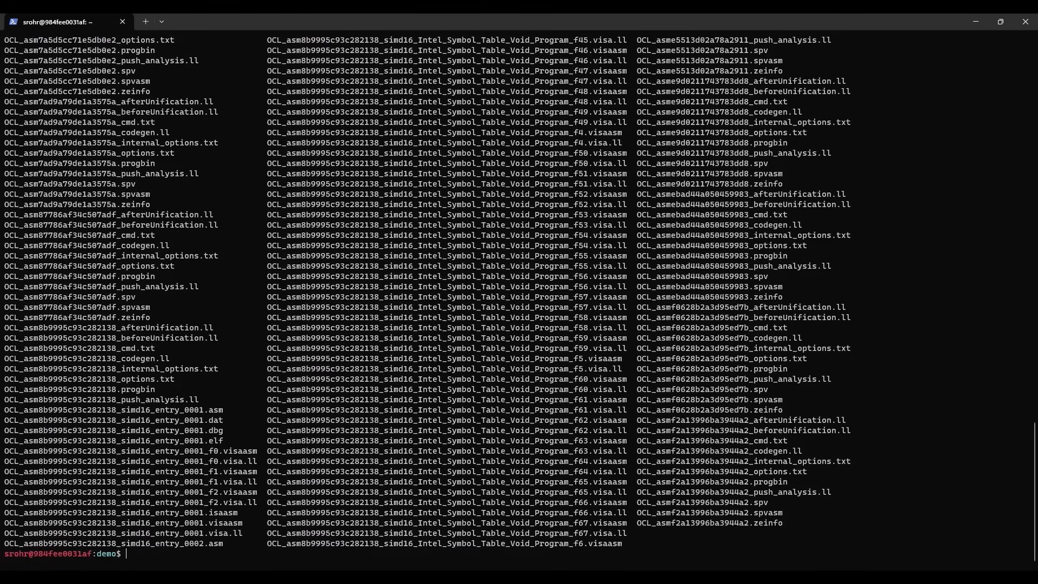
{"action": "type", "text": "vim OCL_asm8b9995c93c282138"}
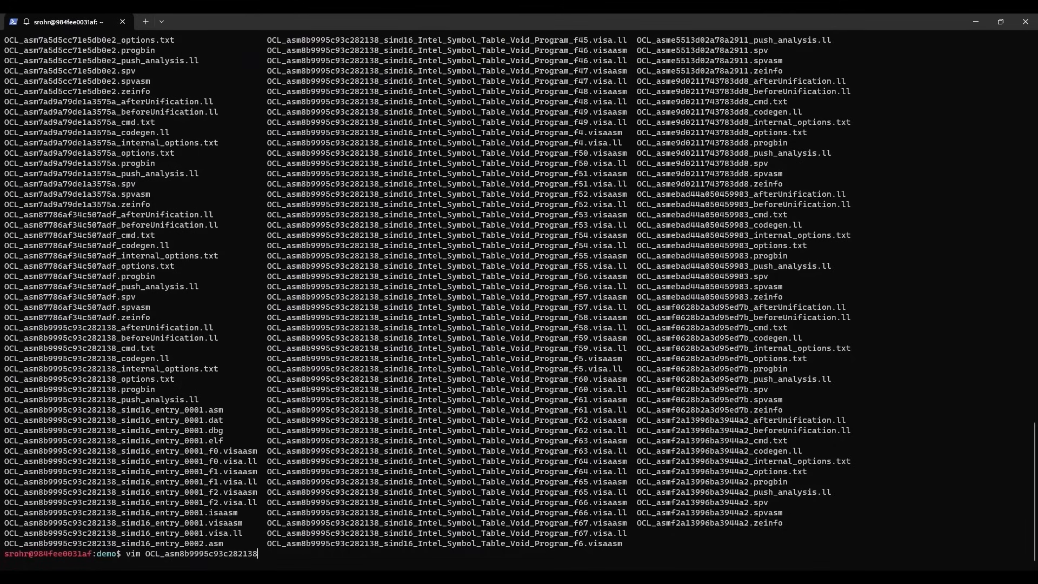
{"action": "key", "text": "Enter"}
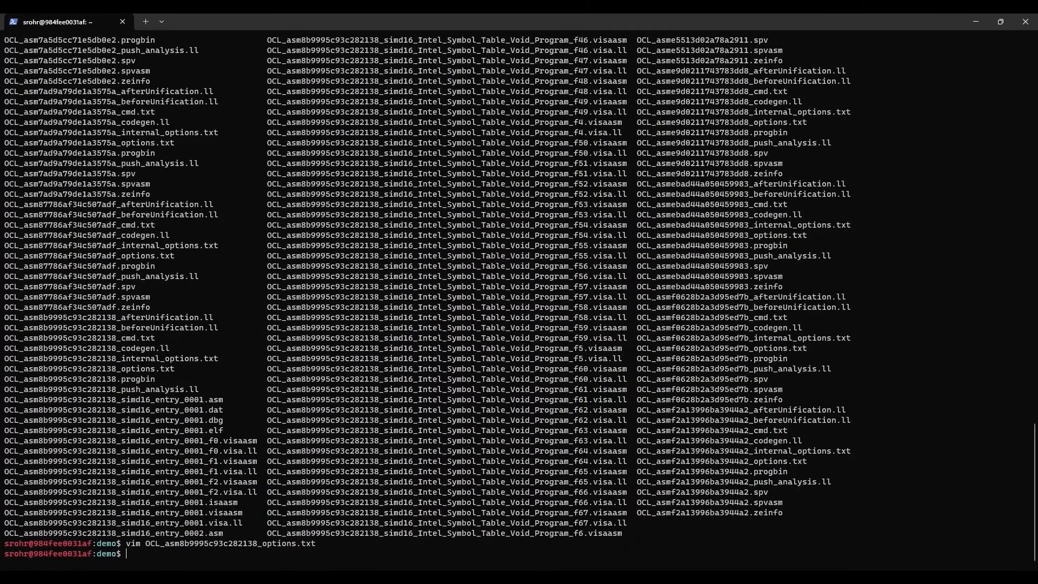
- Delete the OCL_asm* dumps and rerun the recalled icpx build of array-transform at -O2
{"action": "type", "text": "rm OCL_asm*"}
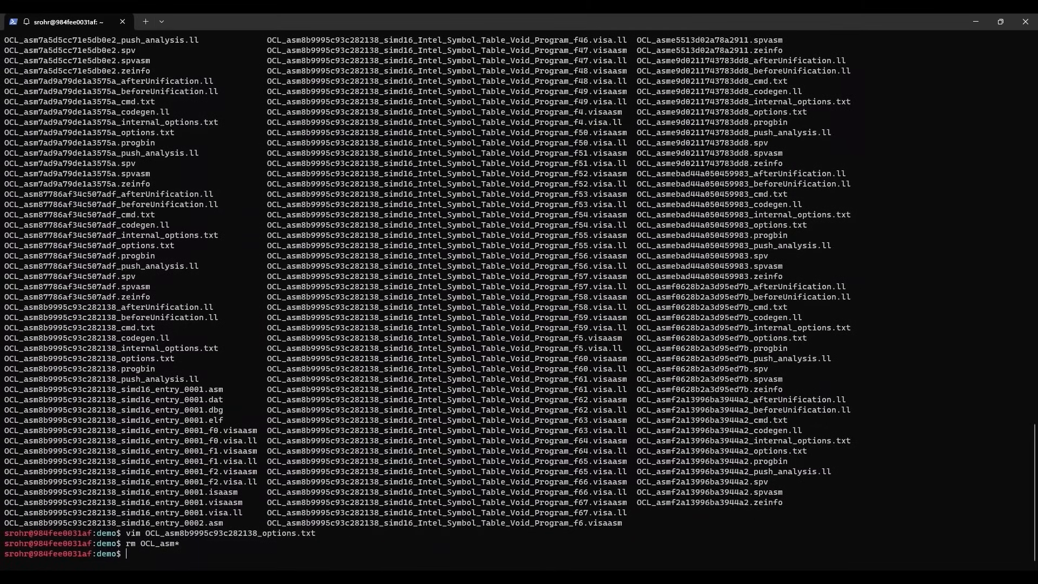
{"action": "key", "text": "Ctrl+r"}
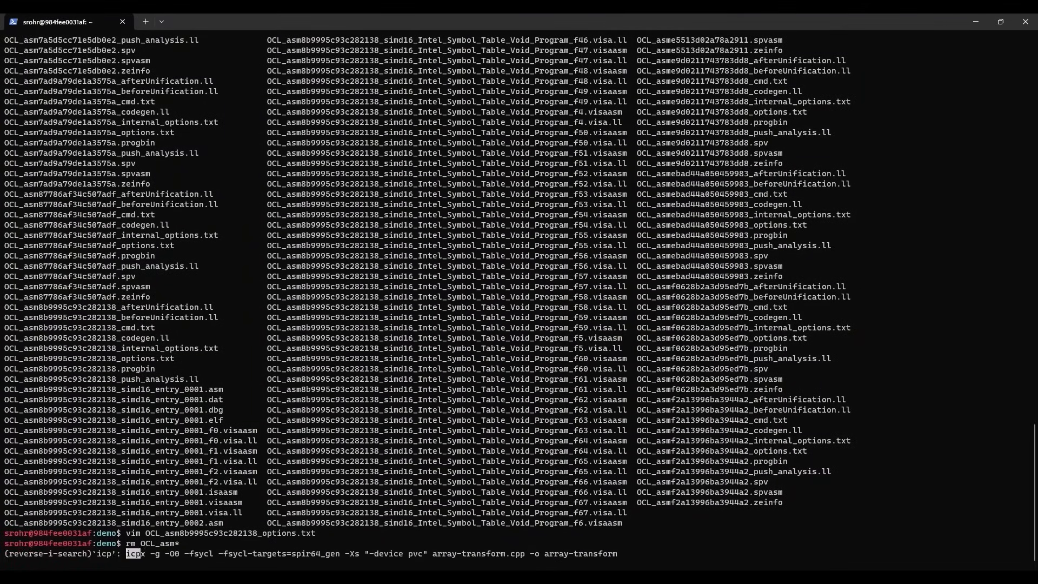
{"action": "key", "text": "Enter"}
{"action": "type", "text": "vim O"}
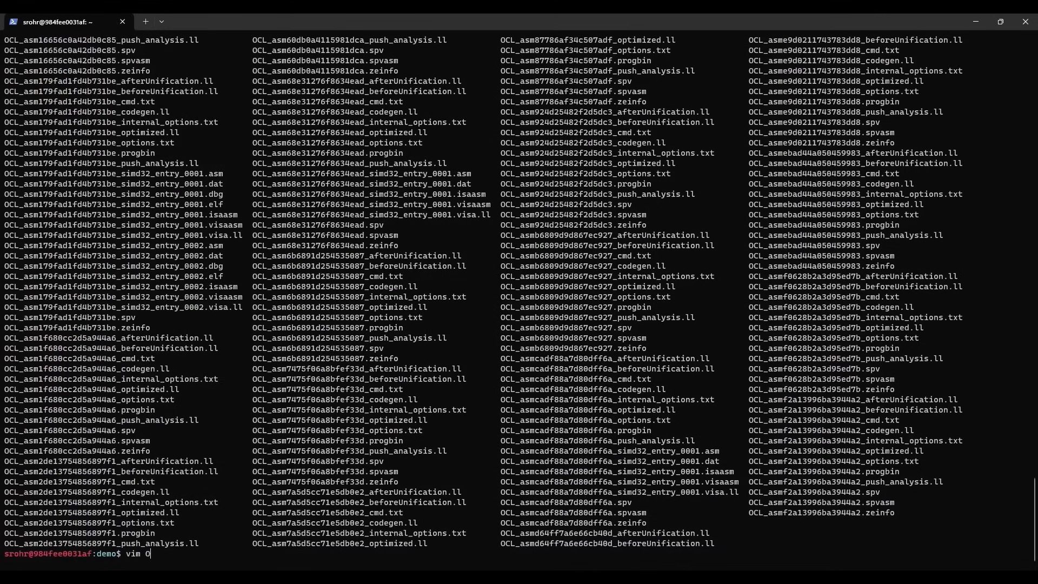
- View the new dump's options file, OCL_asm1f680cc2d5a944a6_options.txt, in vim
{"action": "type", "text": "CL"}
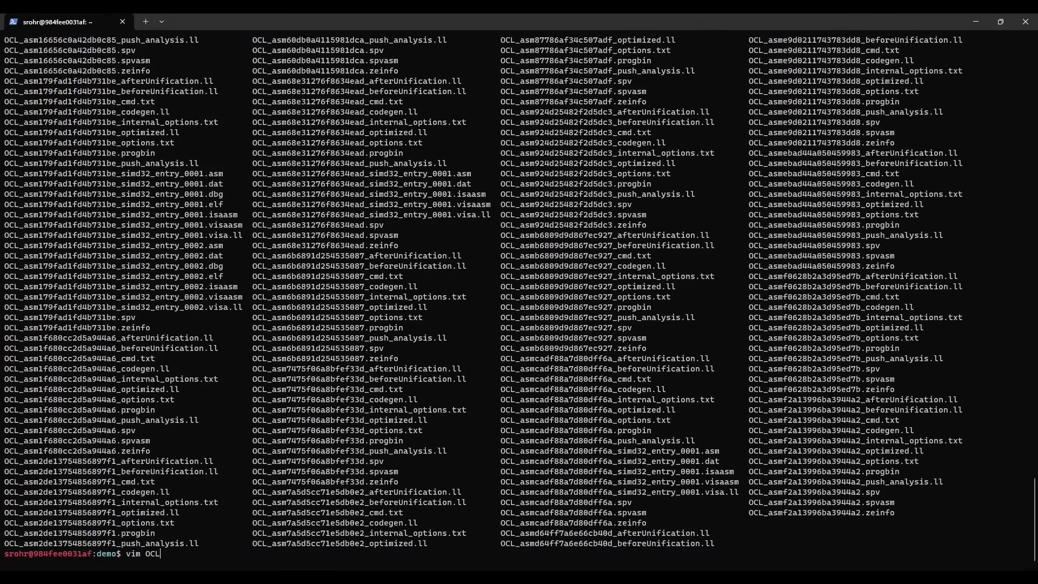
{"action": "type", "text": "_asm"}
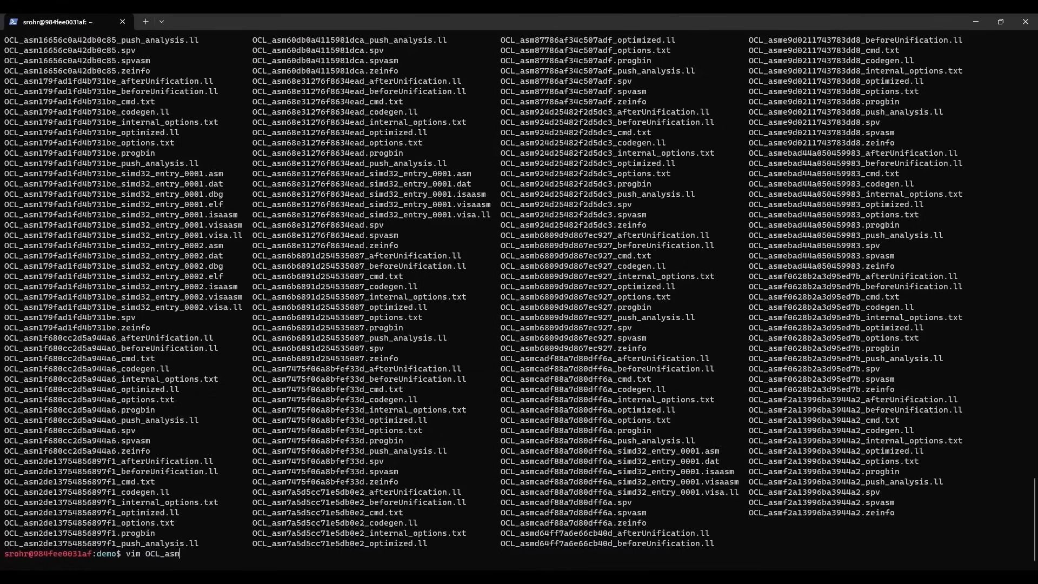
{"action": "key", "text": "Enter"}
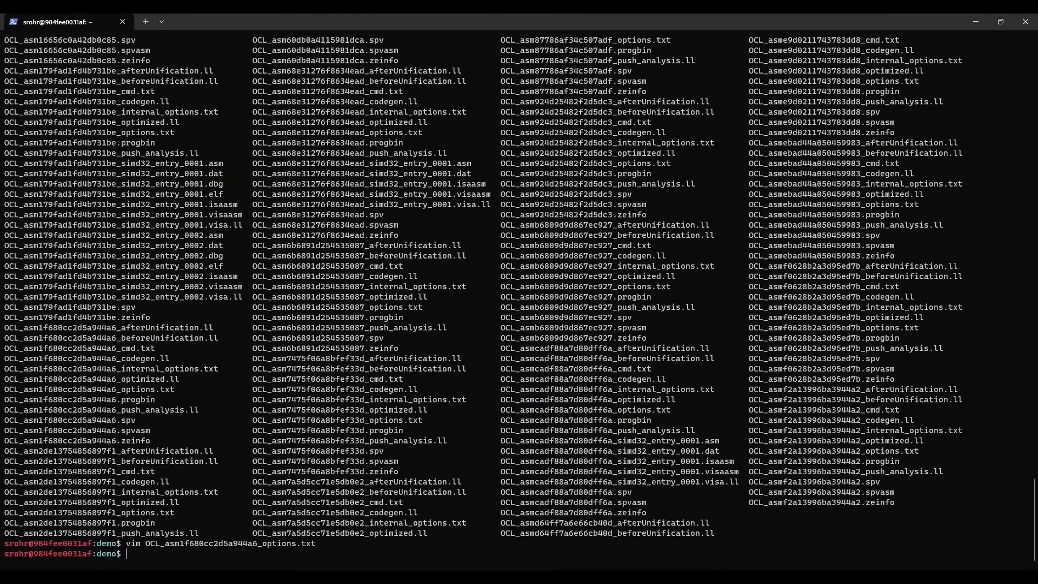
- Clear OCL_asm dumps and rebuild array-transform at -O2 with -Xs "-device pvc -options '-cl-opt-disable'"
{"action": "type", "text": "icpx -g -O2 -fsycl -fsycl-targets=spir64_gen -Xs \"-device pvc\" array-transform.cpp -o array-transform"}
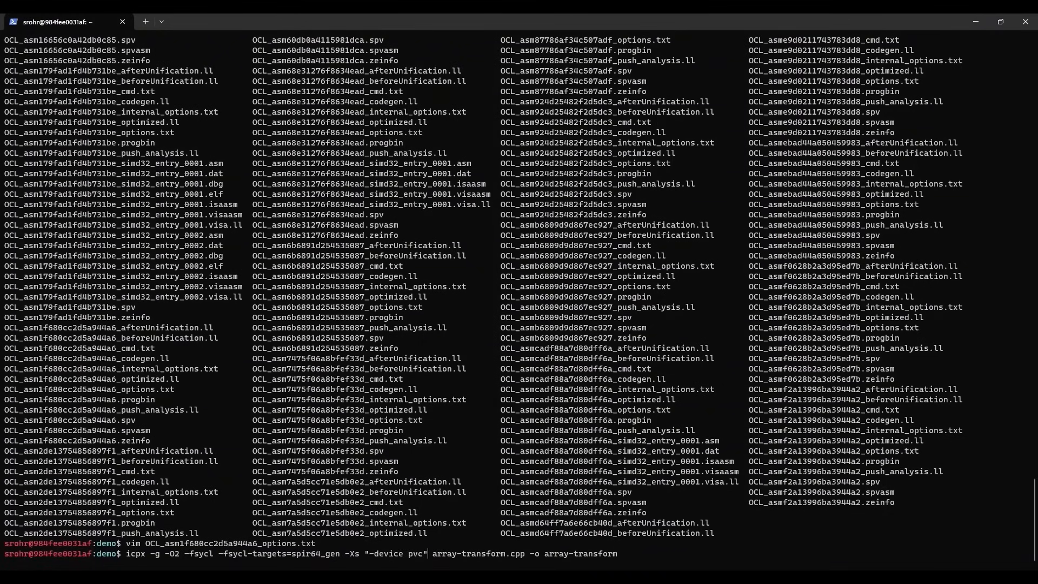
{"action": "type", "text": "-options '"}
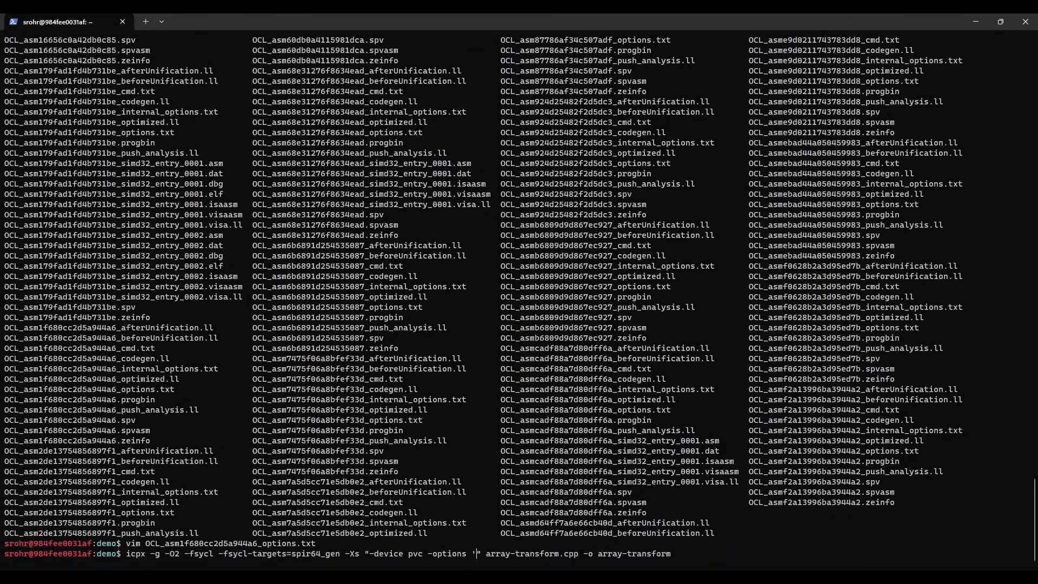
{"action": "type", "text": "-cl-opt-disable'^C"}
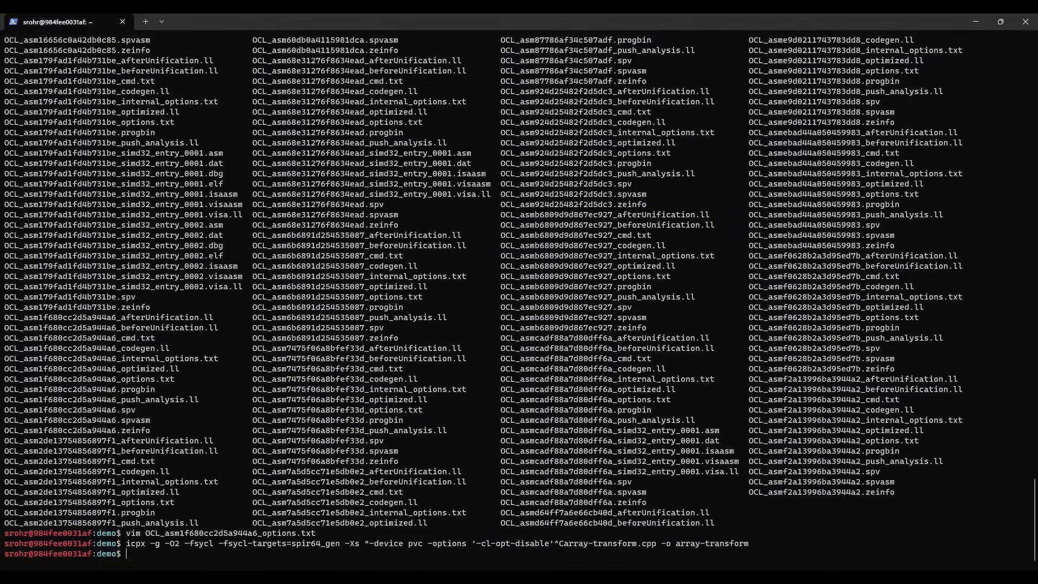
{"action": "type", "text": "rm OCL_asm*"}
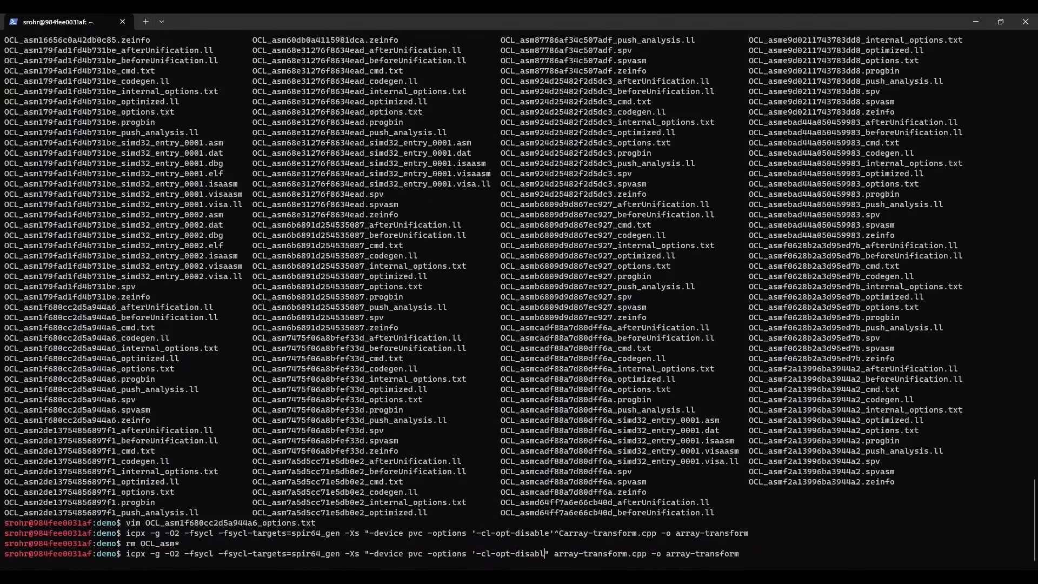
{"action": "key", "text": "Return"}
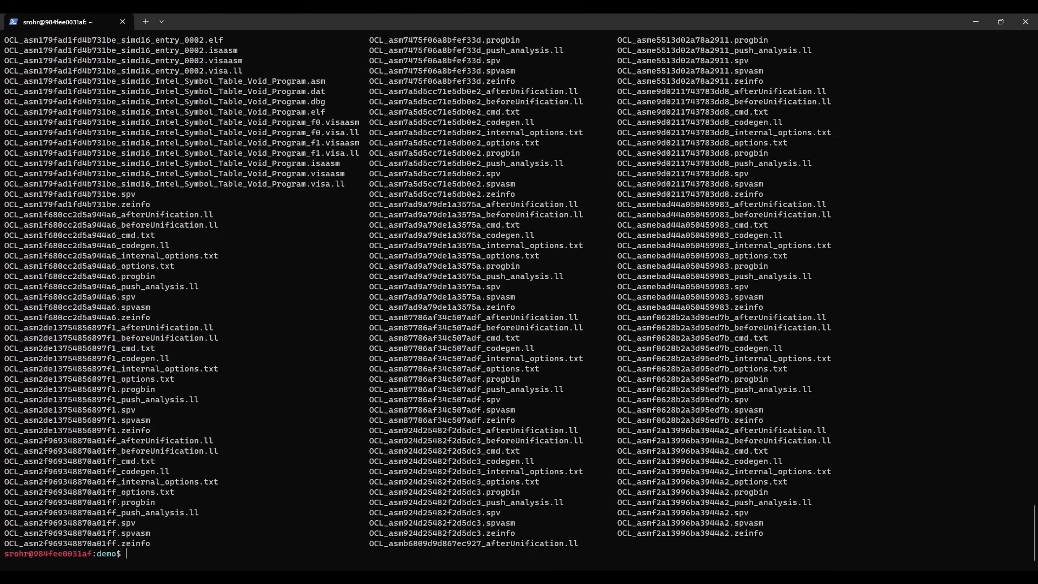
- View OCL_asm2f969348870a01ff_options.txt in vim to check the disabled optimizations
{"action": "type", "text": "vim"}
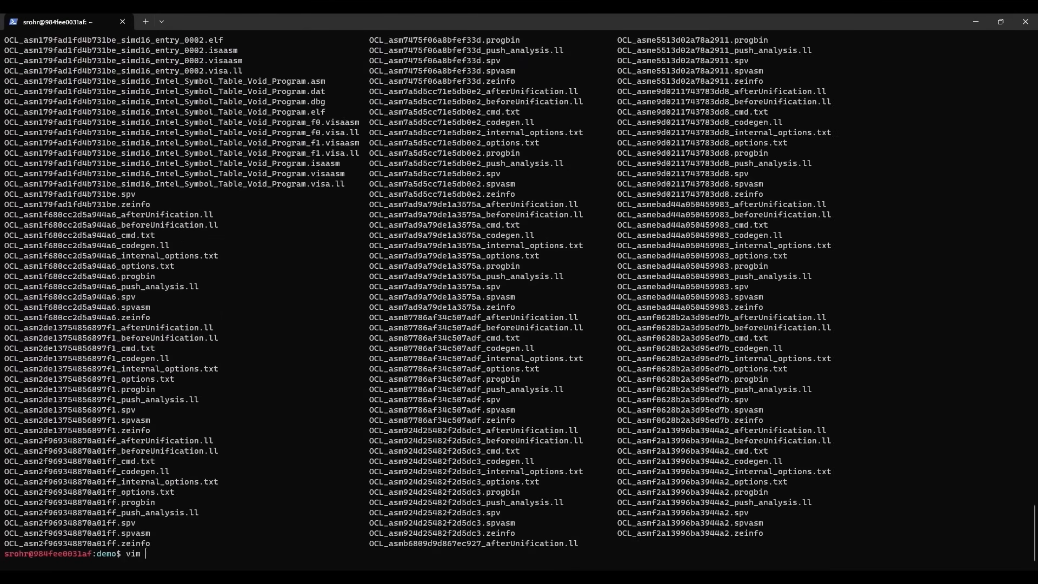
{"action": "type", "text": "OCL_asm2f969348870a01ff_options.txt"}
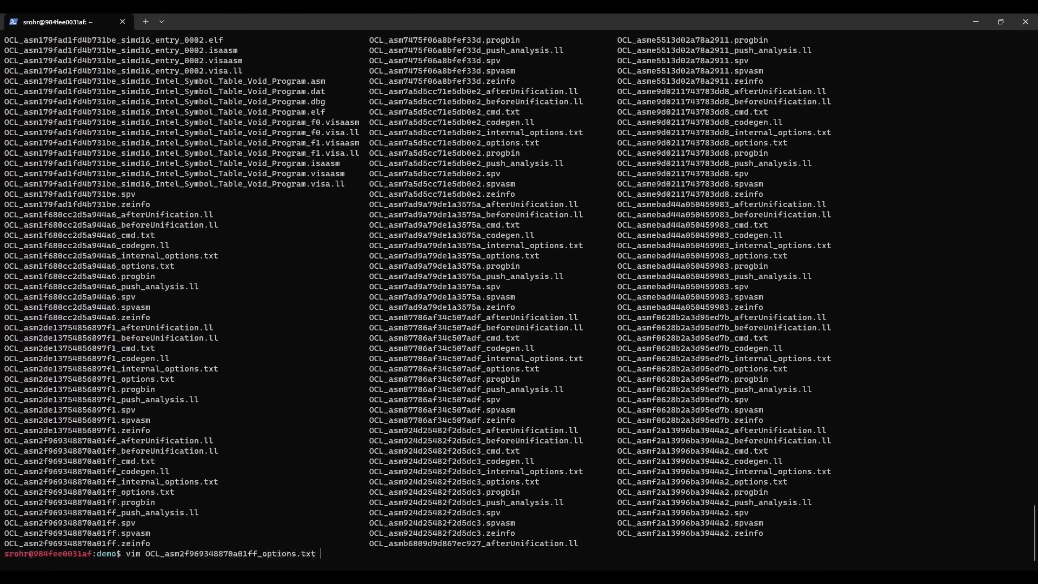
{"action": "key", "text": "Enter"}
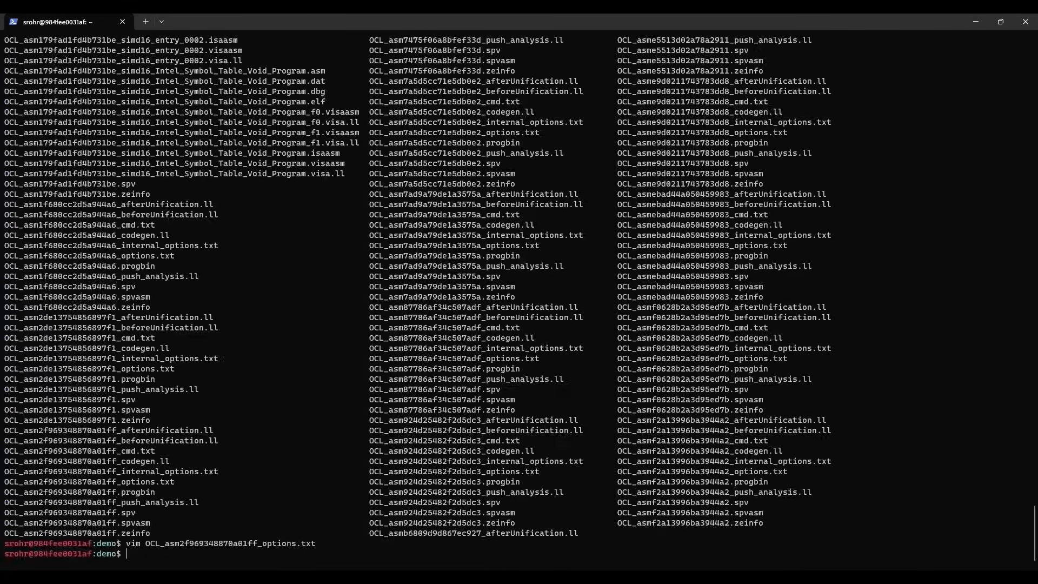
- Enter 'readelf --debug-dump=info array-transform' at the prompt without running it
{"action": "type", "text": "readelf --debug-dump"}
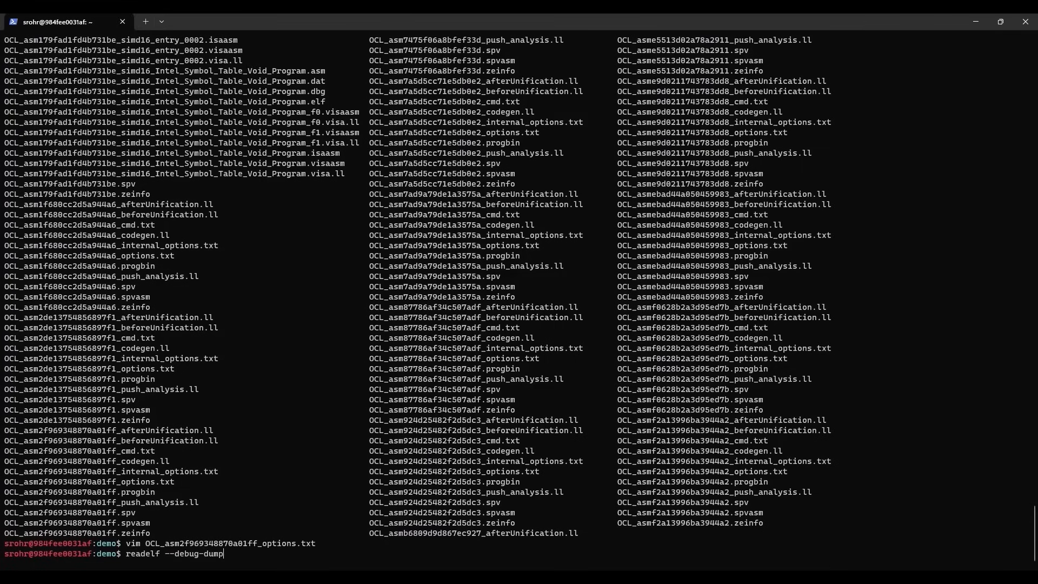
{"action": "type", "text": "=info"}
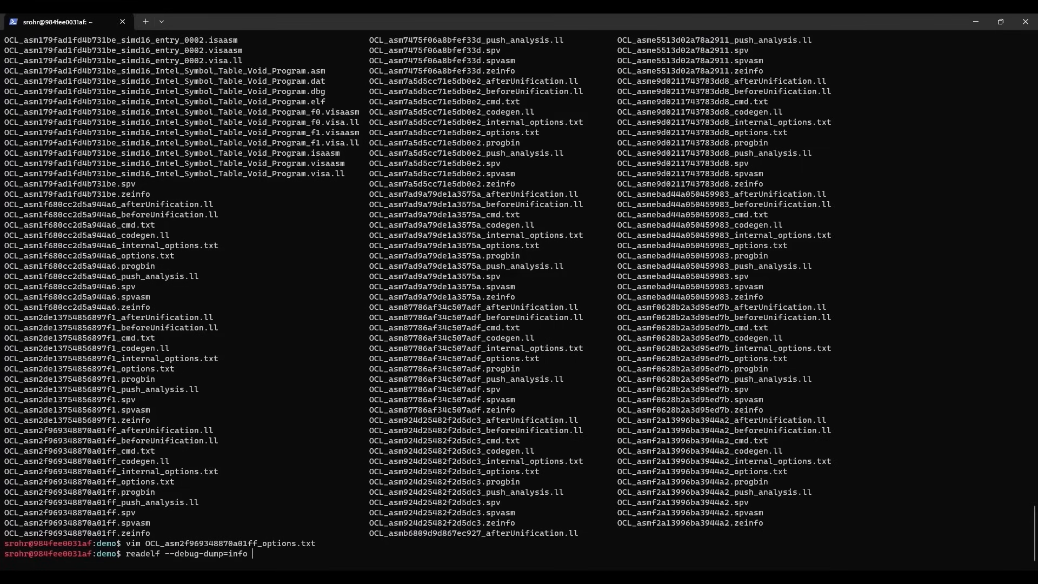
{"action": "type", "text": "array-transform"}
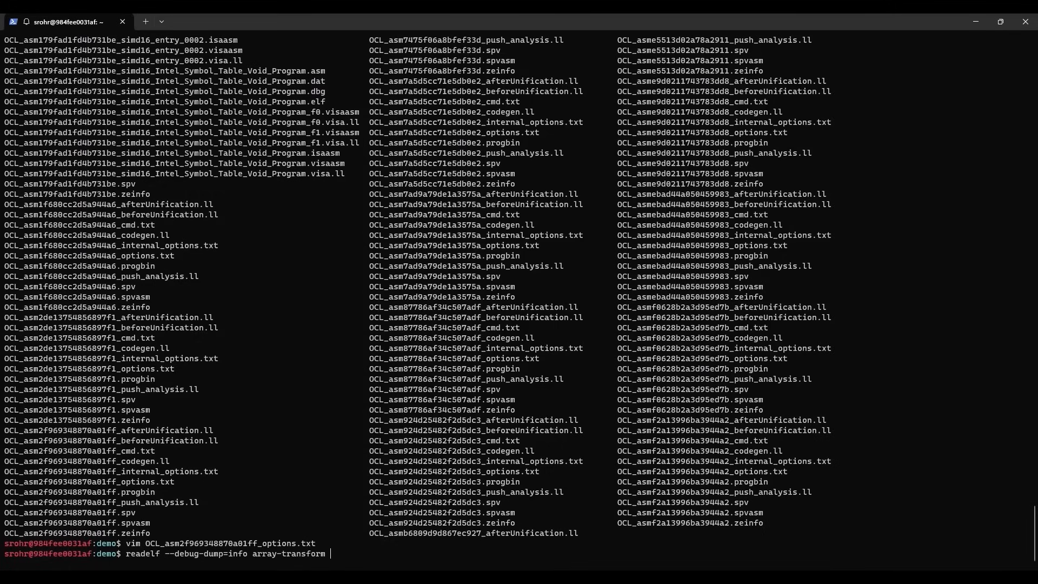